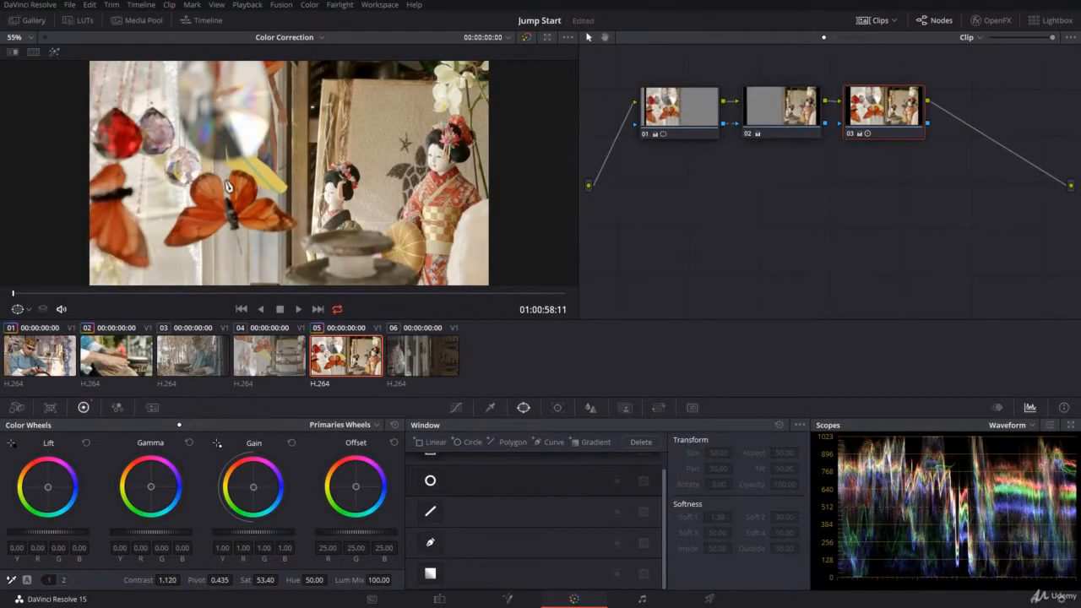
pyautogui.moveTo(244, 188)
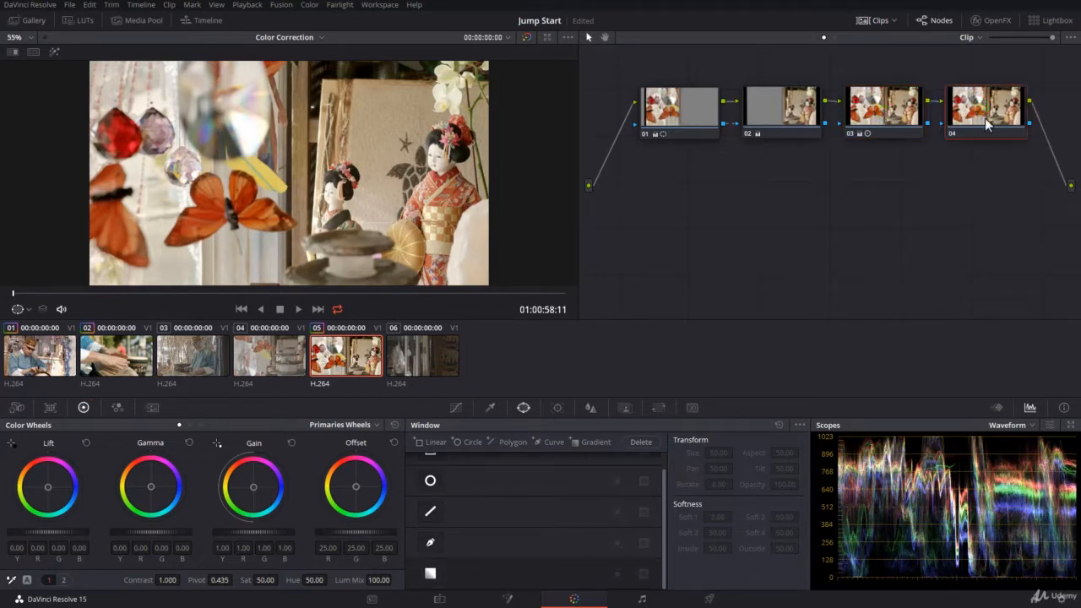
# Add a linear gradient window to node 04, centred on the crystals and angled across the butterflies
pyautogui.click(432, 574)
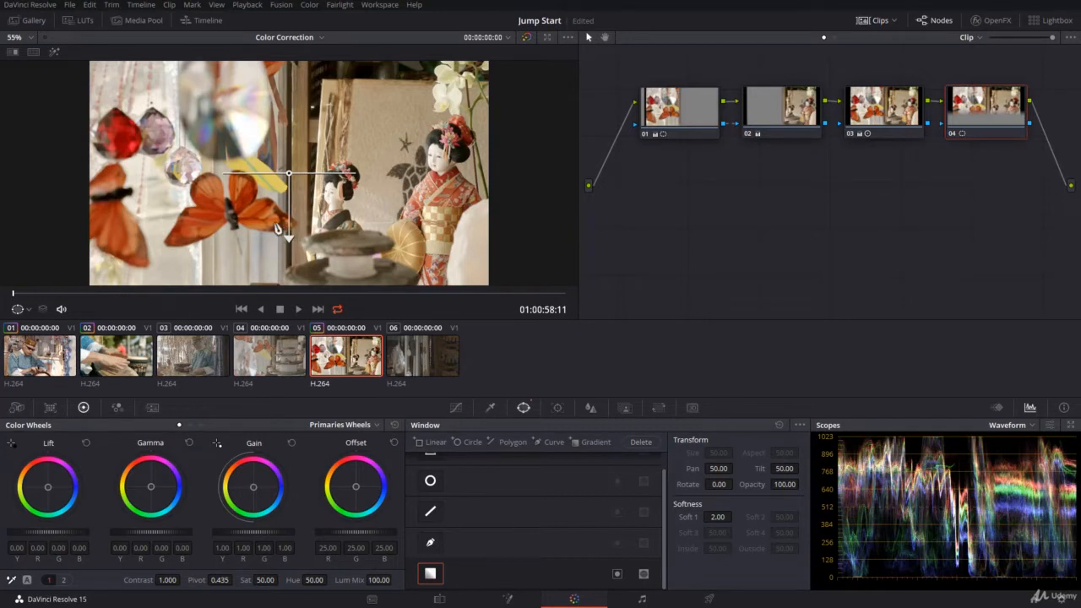
pyautogui.moveTo(289, 173); pyautogui.dragTo(177, 114)
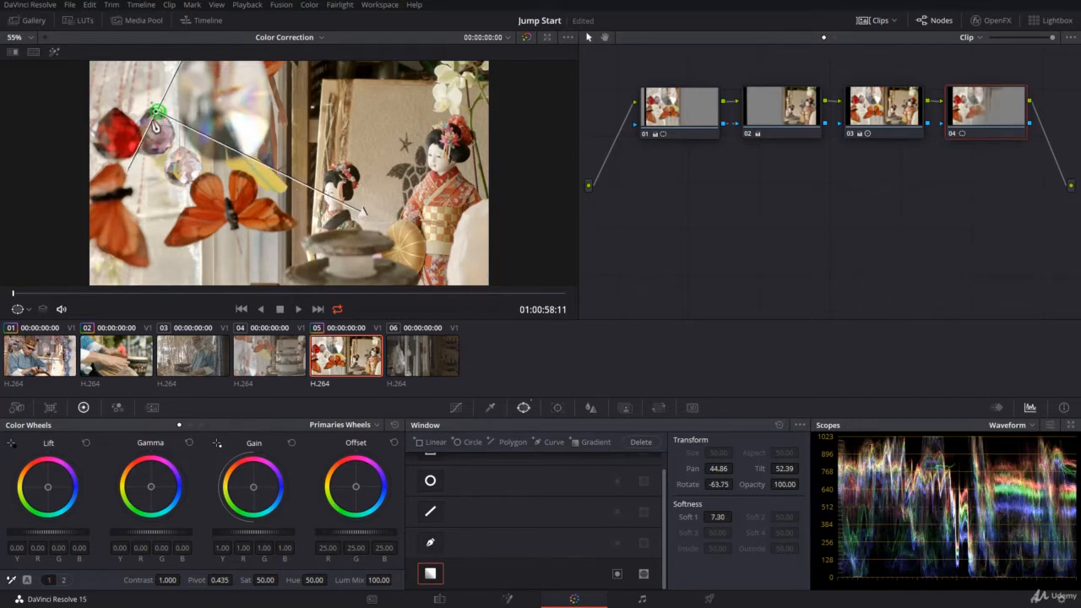
pyautogui.moveTo(359, 211); pyautogui.dragTo(357, 232)
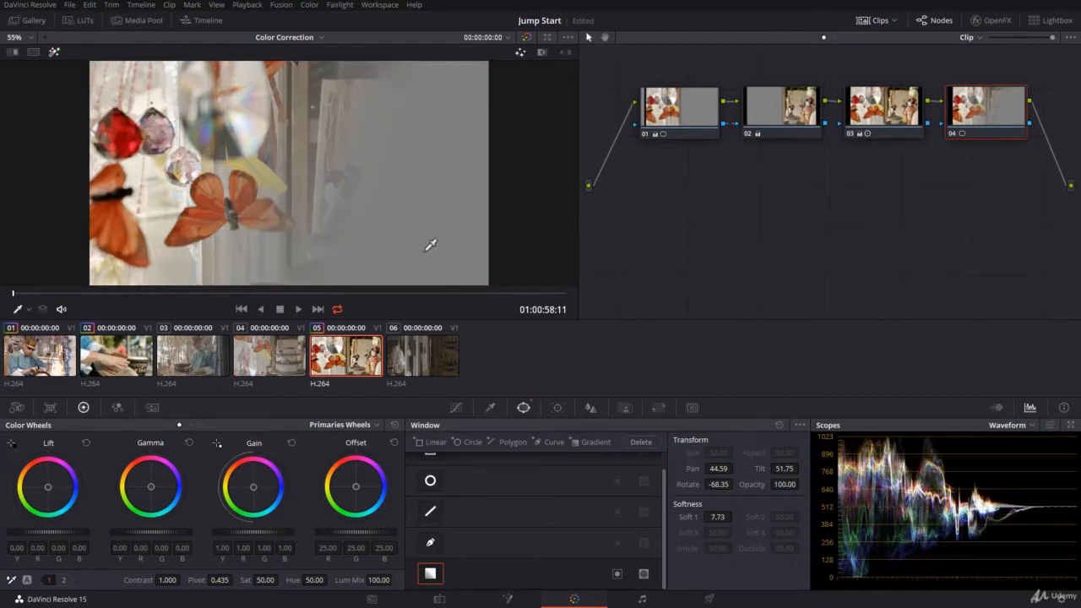
pyautogui.moveTo(38, 311)
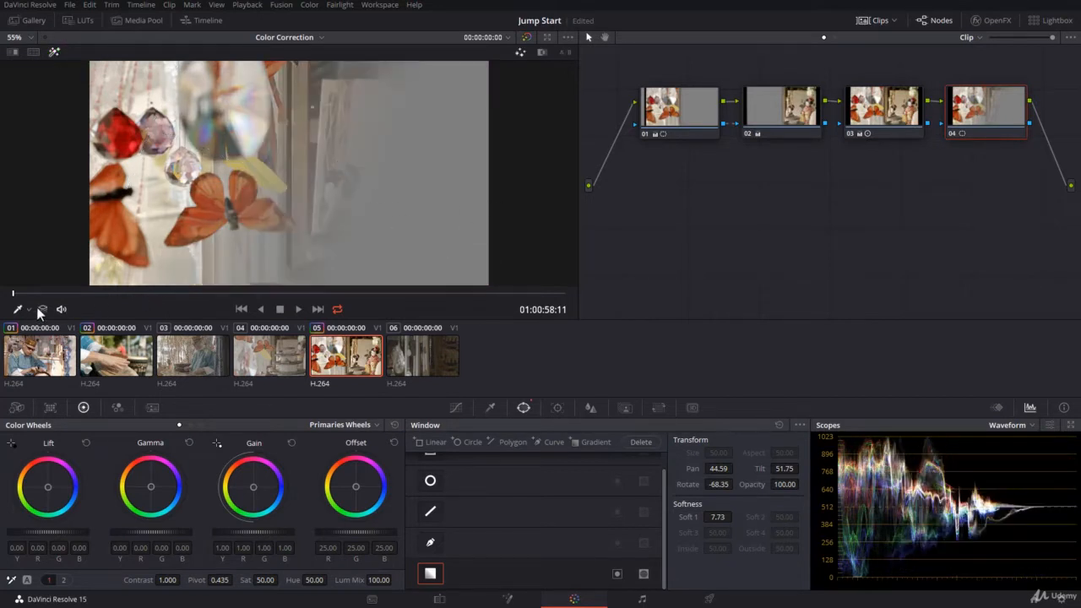
# Refine node 04's gradient to about -66° rotation and 7.6 softness
pyautogui.click(28, 309)
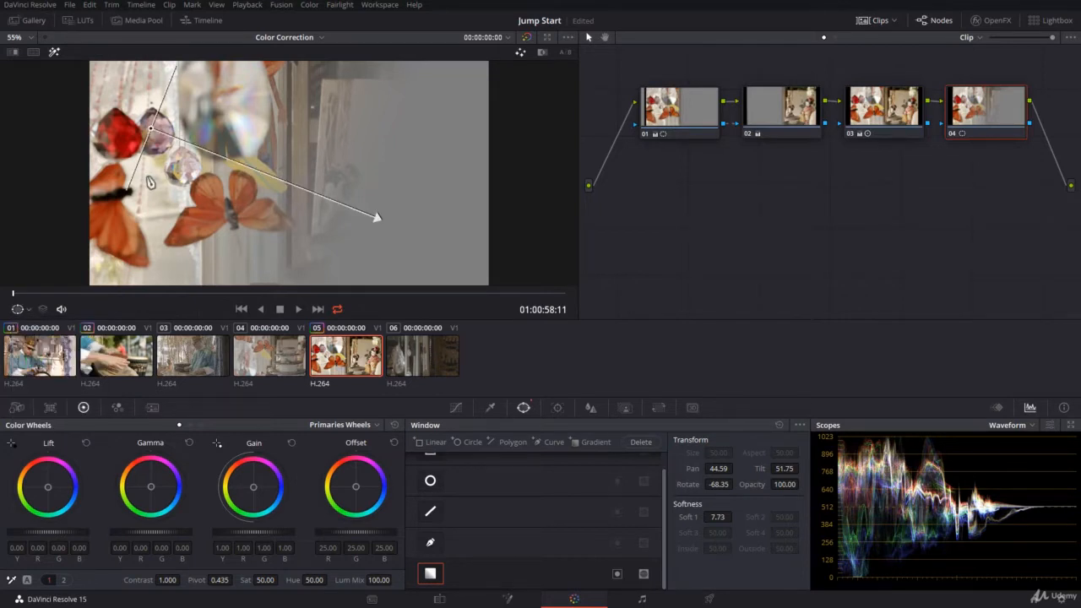
pyautogui.moveTo(376, 218); pyautogui.dragTo(389, 235)
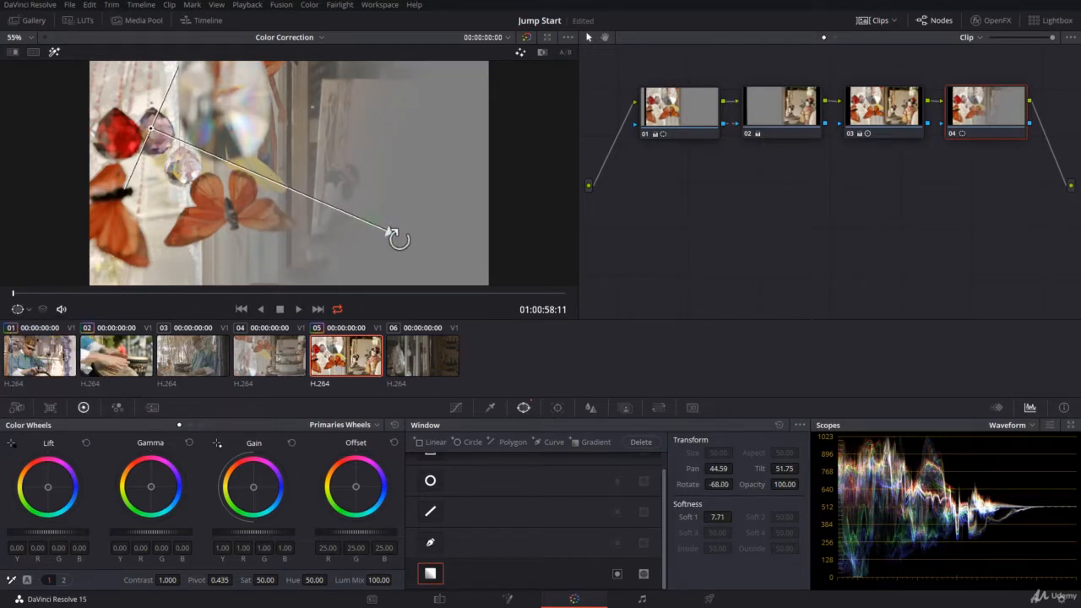
pyautogui.moveTo(389, 235); pyautogui.dragTo(321, 211)
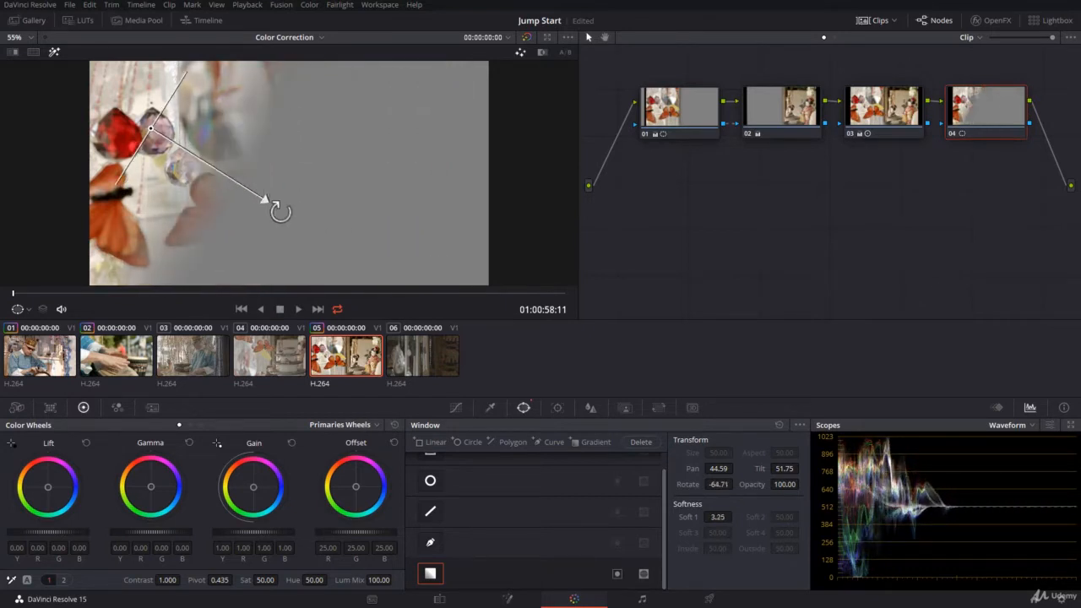
pyautogui.moveTo(278, 211); pyautogui.dragTo(350, 235)
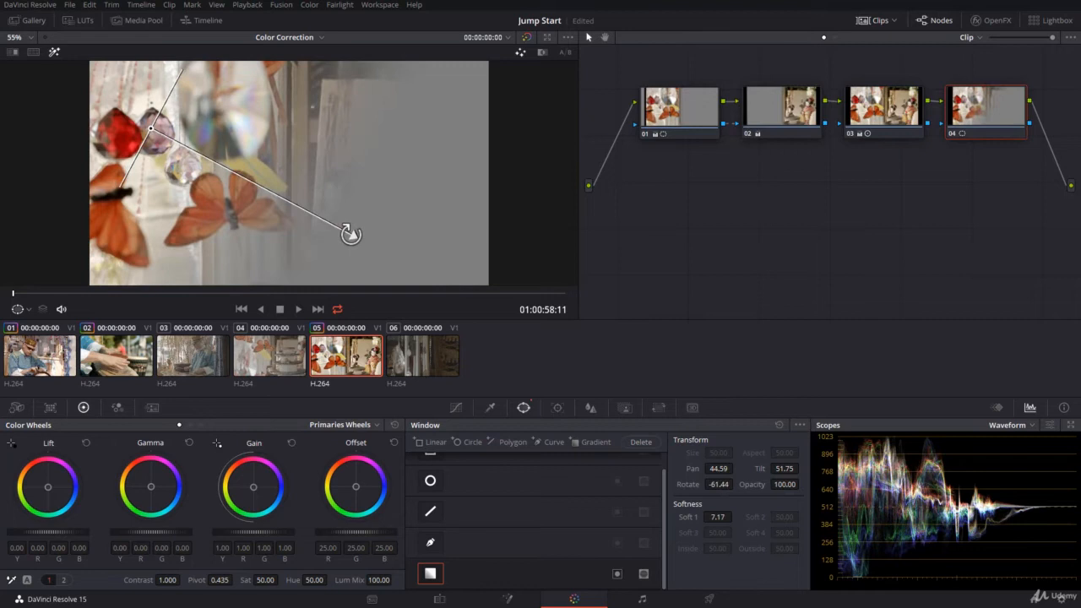
pyautogui.moveTo(351, 235); pyautogui.dragTo(359, 212)
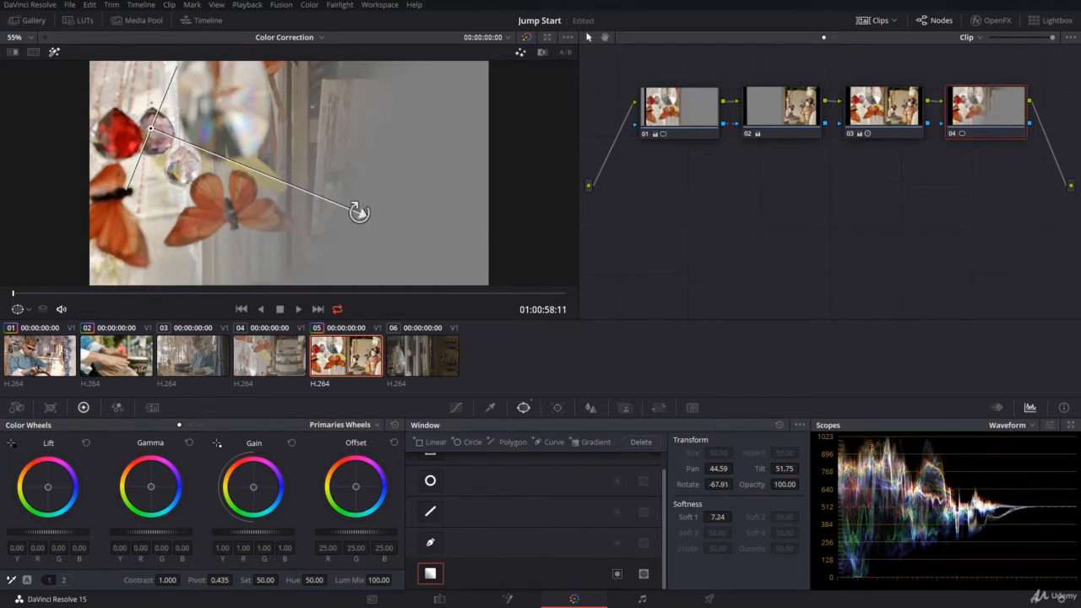
pyautogui.moveTo(359, 211); pyautogui.dragTo(369, 222)
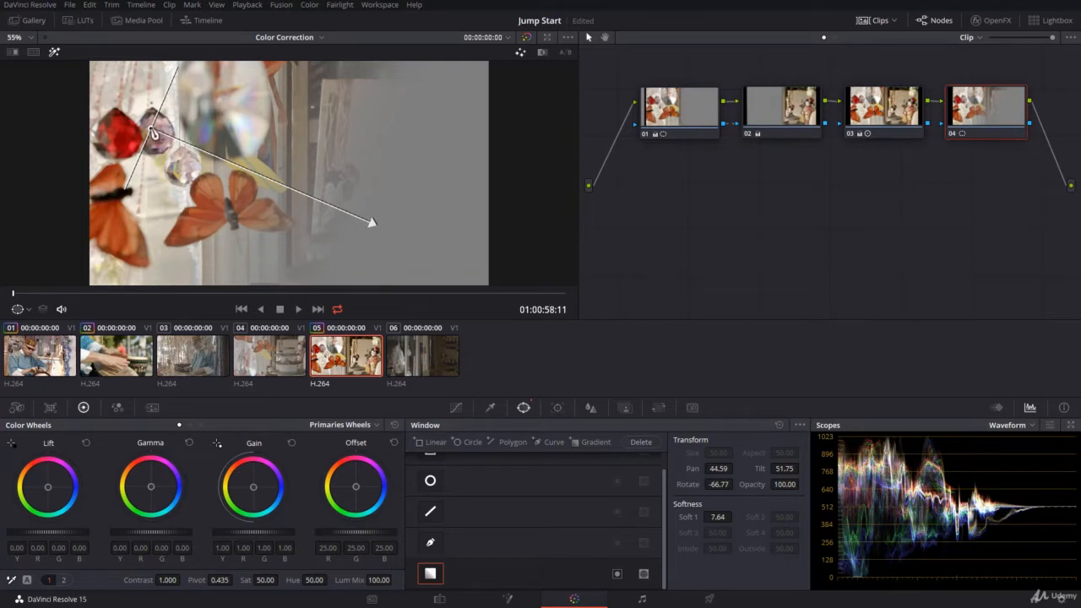
pyautogui.moveTo(372, 223); pyautogui.dragTo(358, 223)
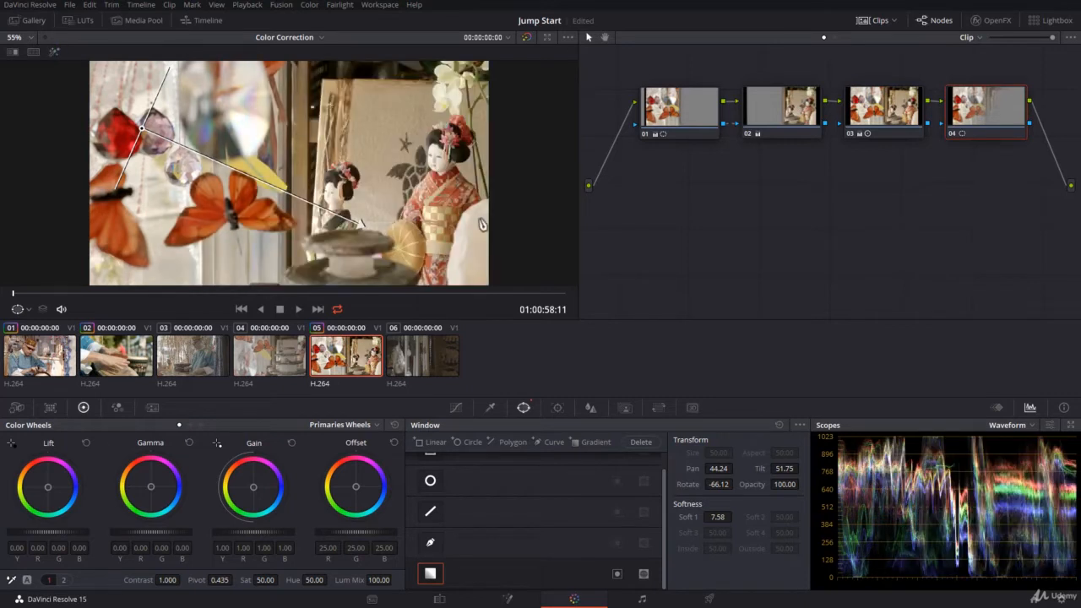
pyautogui.moveTo(236, 450)
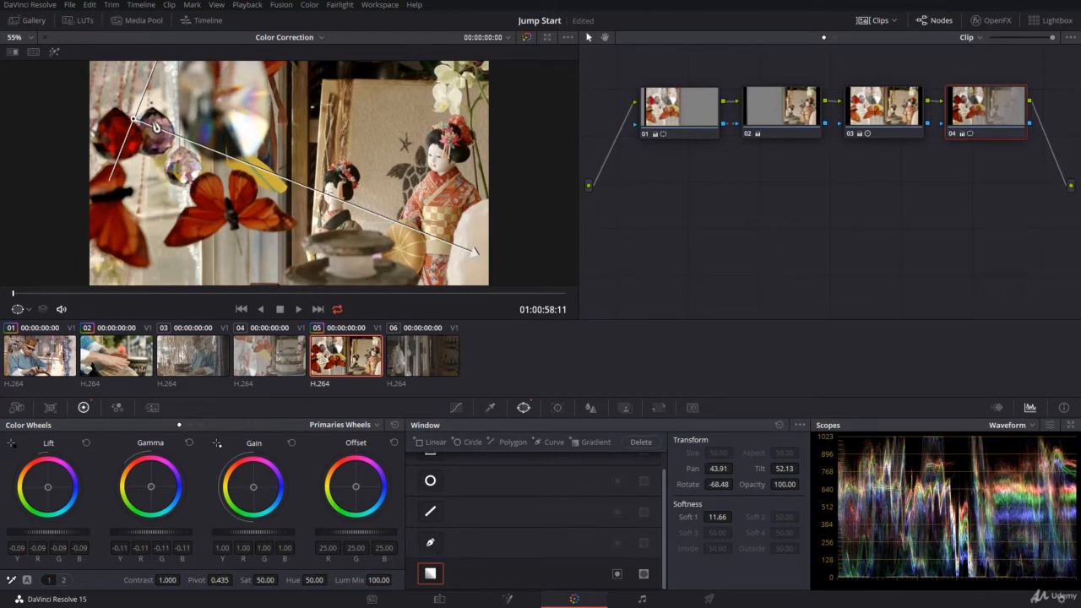
pyautogui.moveTo(955, 138)
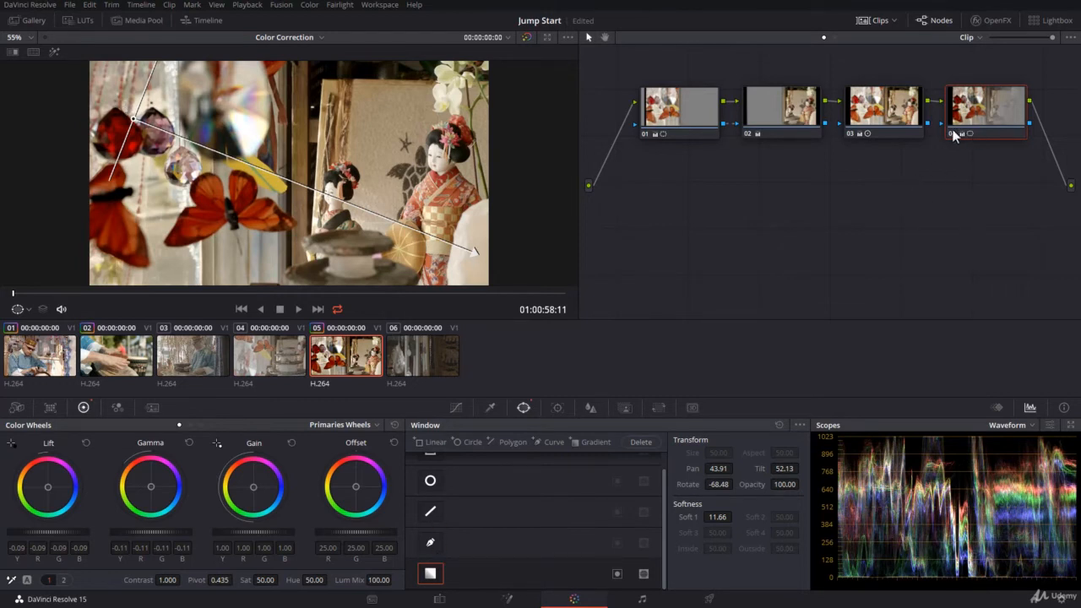
# Select gradient node 04 to view its matte, then switch to node 03's correction
pyautogui.click(952, 133)
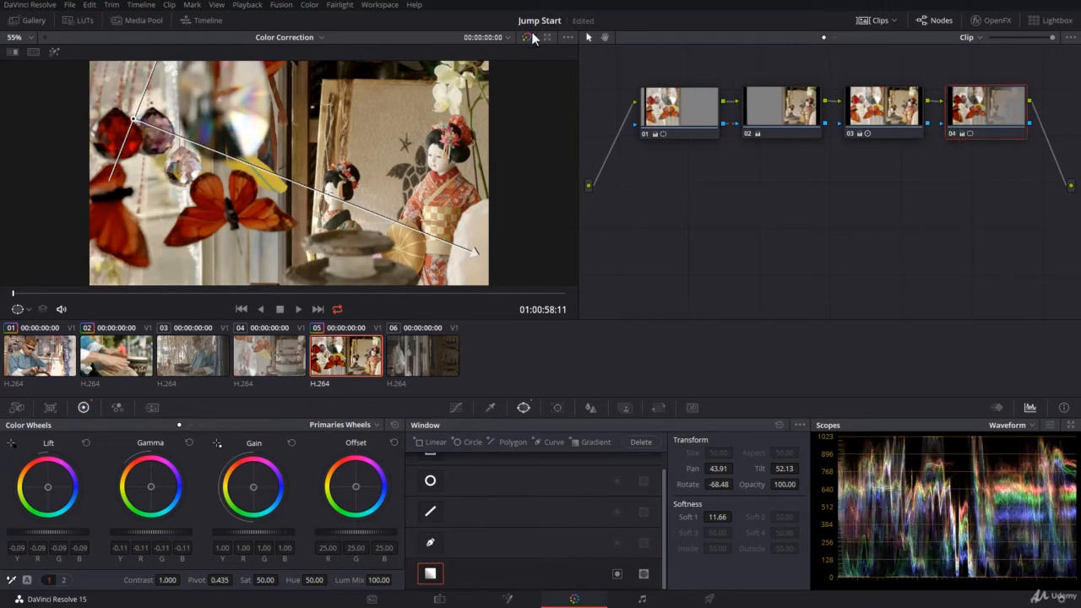
pyautogui.click(525, 38)
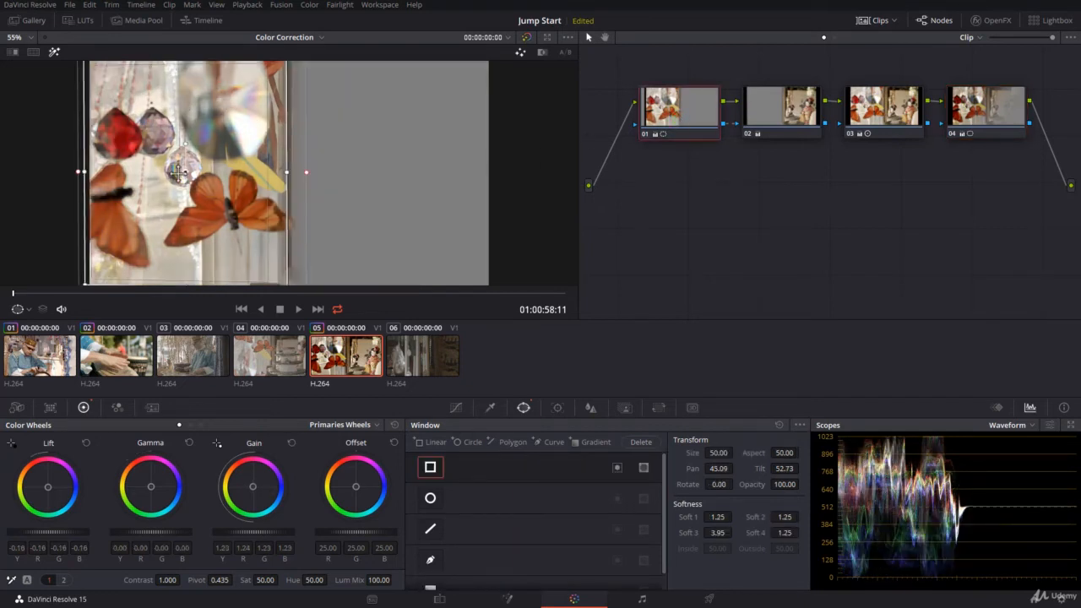
pyautogui.click(782, 107)
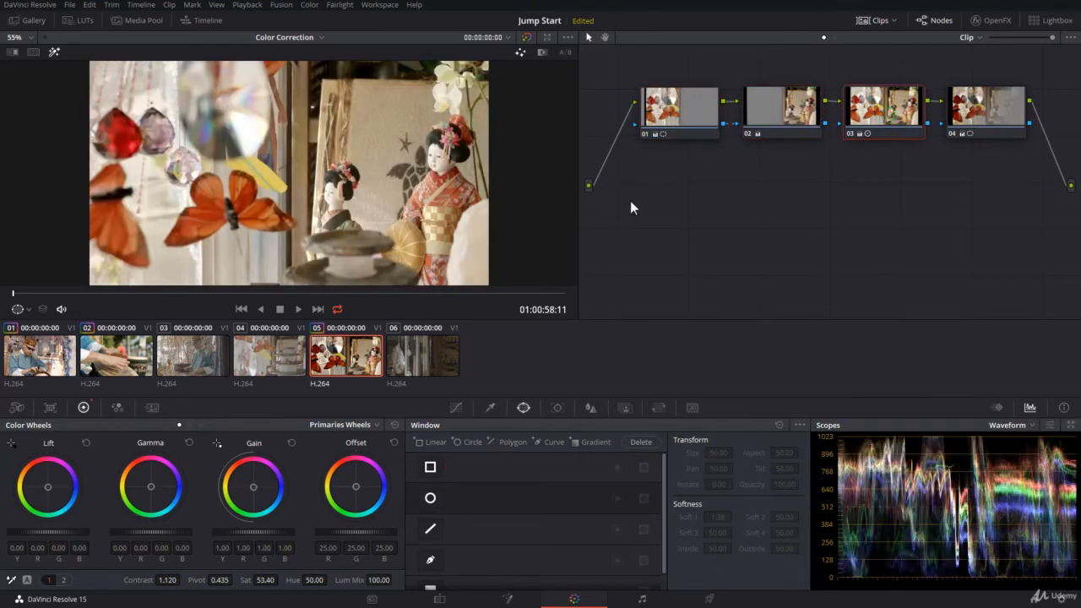
pyautogui.moveTo(254, 218)
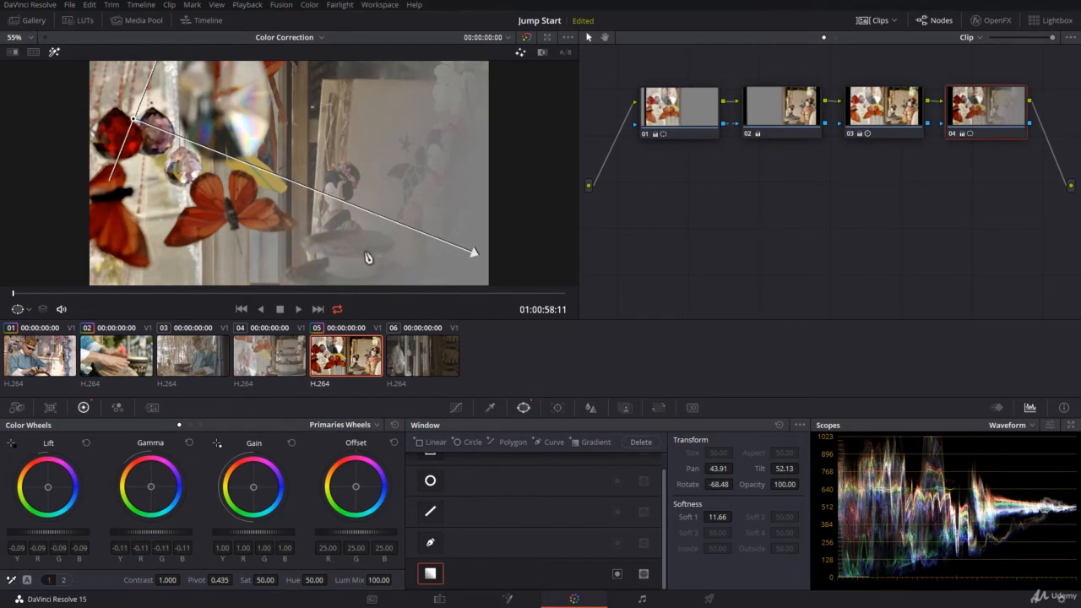
pyautogui.moveTo(296, 324)
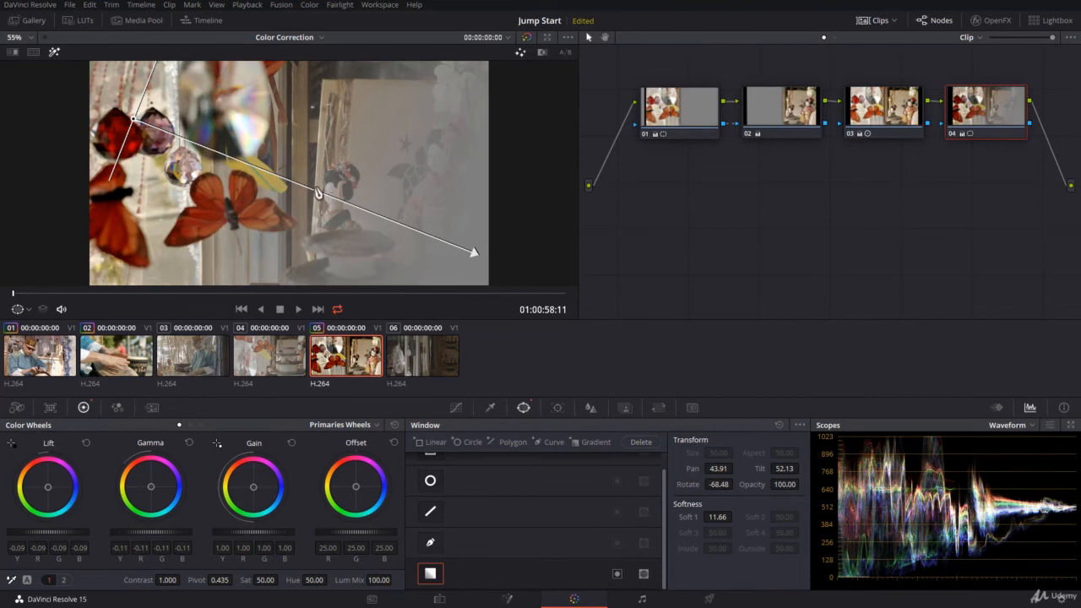
pyautogui.moveTo(350, 476)
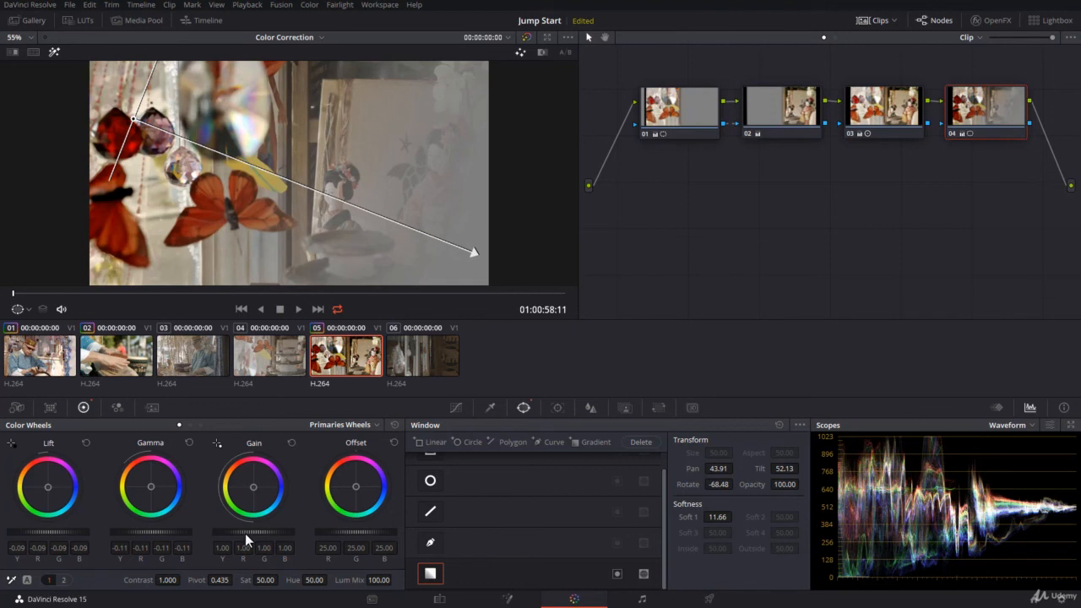
pyautogui.moveTo(876, 526)
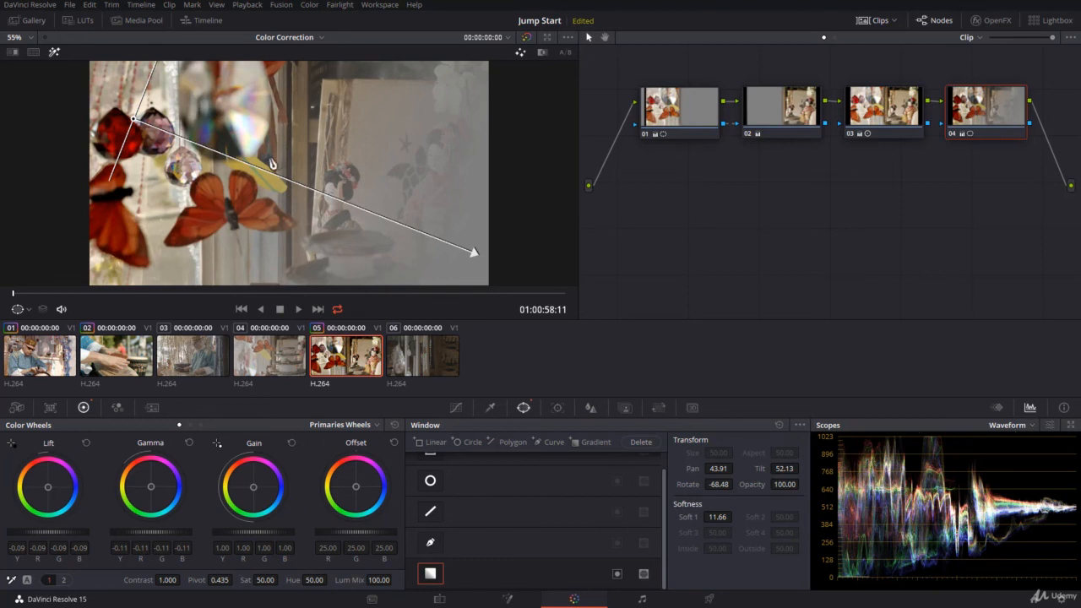
pyautogui.moveTo(273, 171)
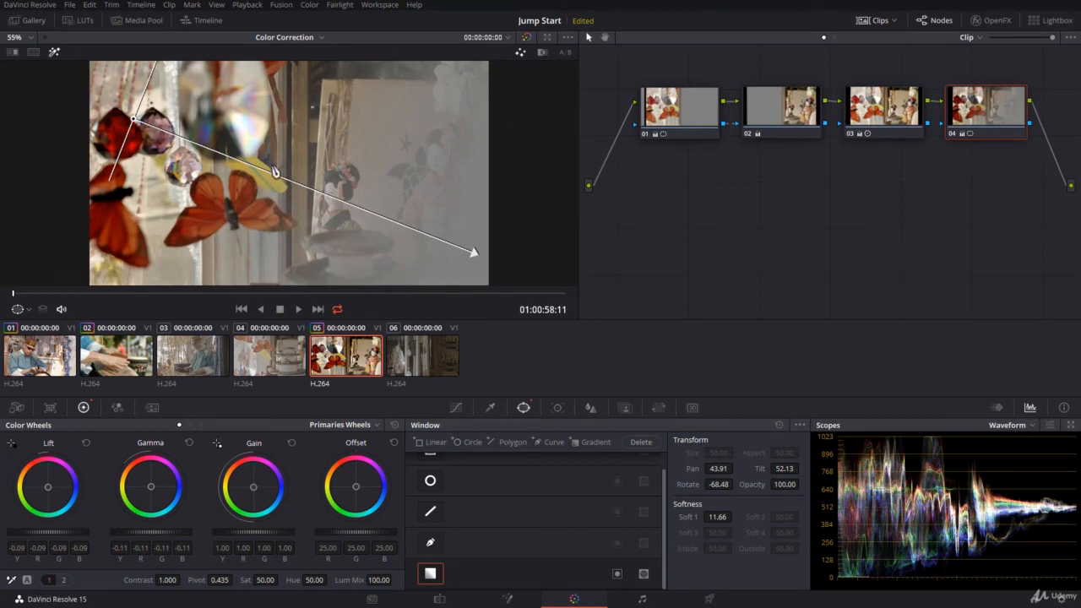